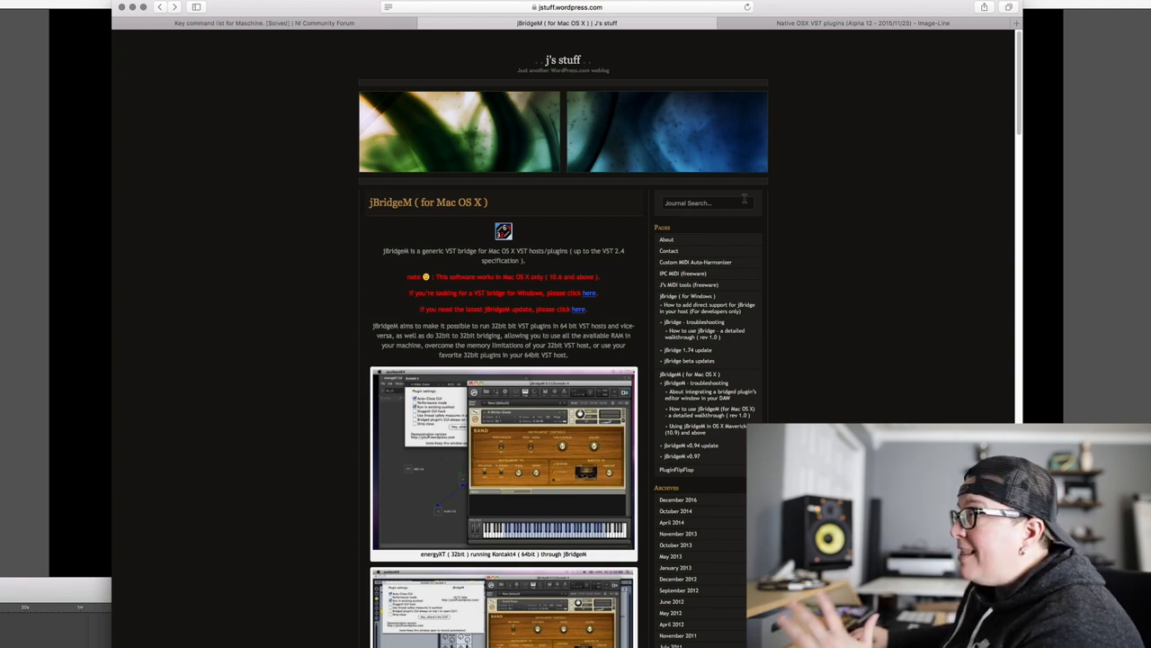
Step: Switch Safari from the Image-Line forum post to the jBridgeM for Mac OS X tab
{"action": "left_click", "coordinate": [862, 22]}
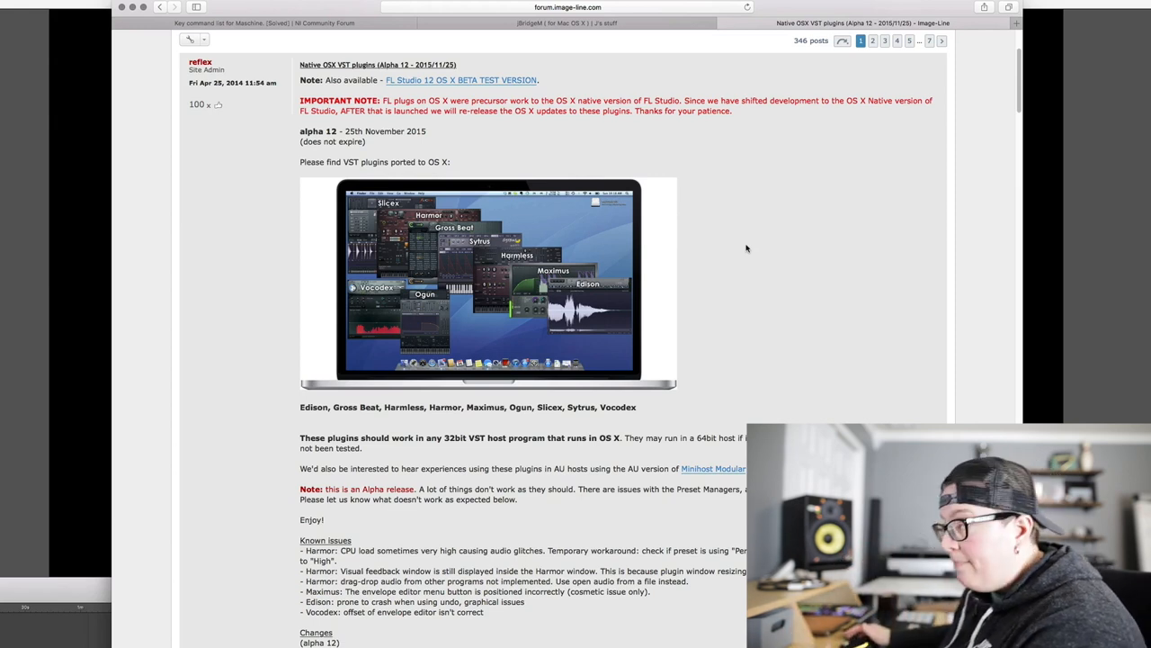
{"action": "mouse_move", "coordinate": [673, 37]}
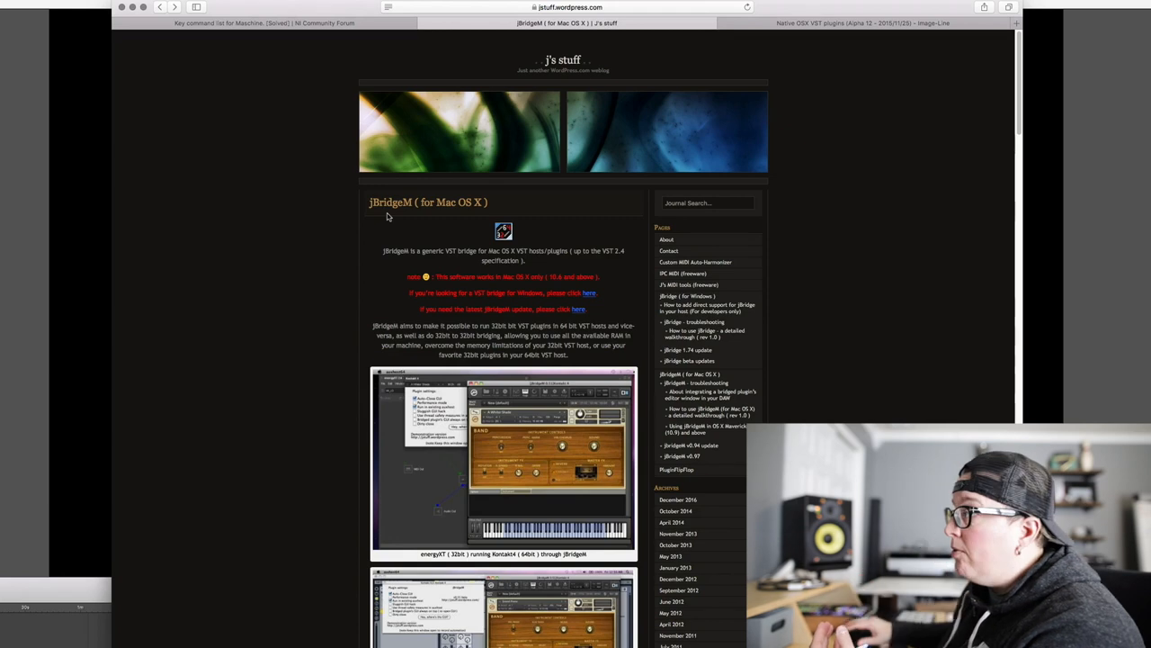
Step: Scroll to the jBridgeM requirements and demo download links for versions 0.94 and 0.97
{"action": "scroll", "scroll_direction": "down", "scroll_amount": 3}
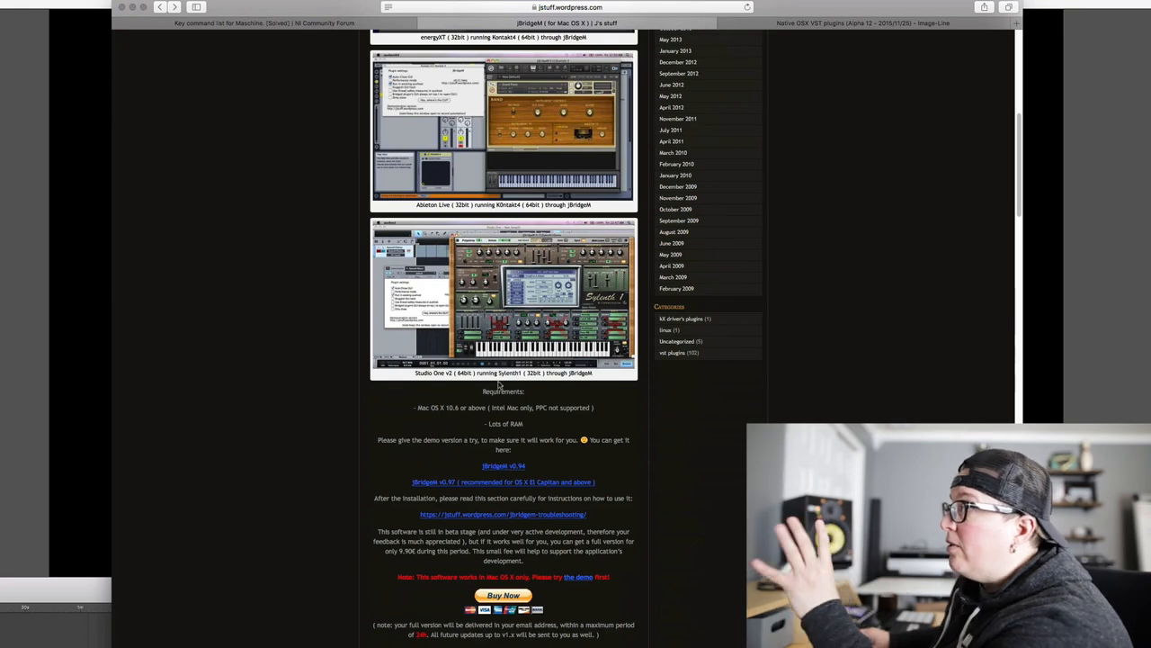
{"action": "mouse_move", "coordinate": [466, 386]}
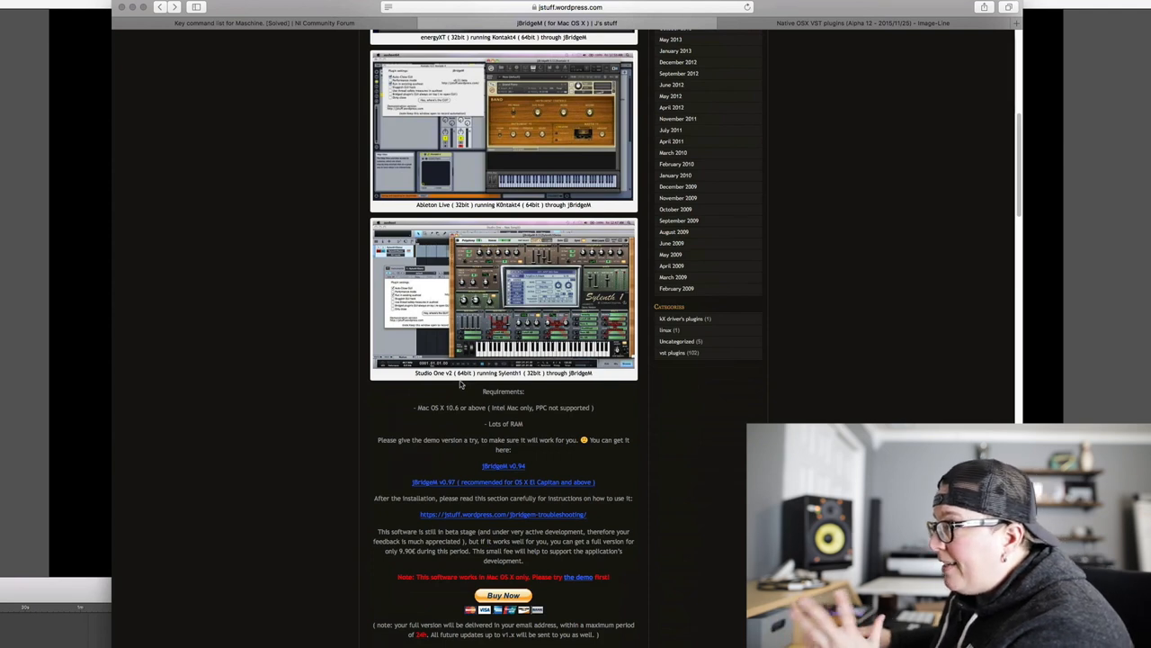
{"action": "mouse_move", "coordinate": [466, 367]}
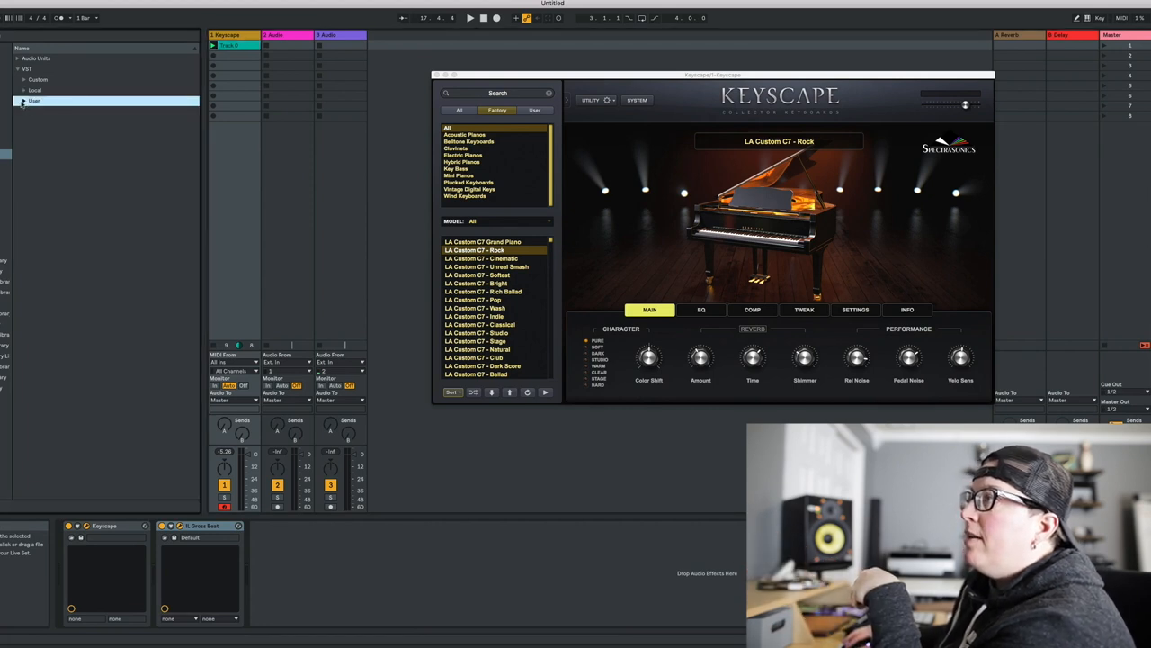
Step: Expand the bridged Image-Line plugins folder, launch the Keyscape clip, and select IL Gross Beat
{"action": "left_click", "coordinate": [23, 101]}
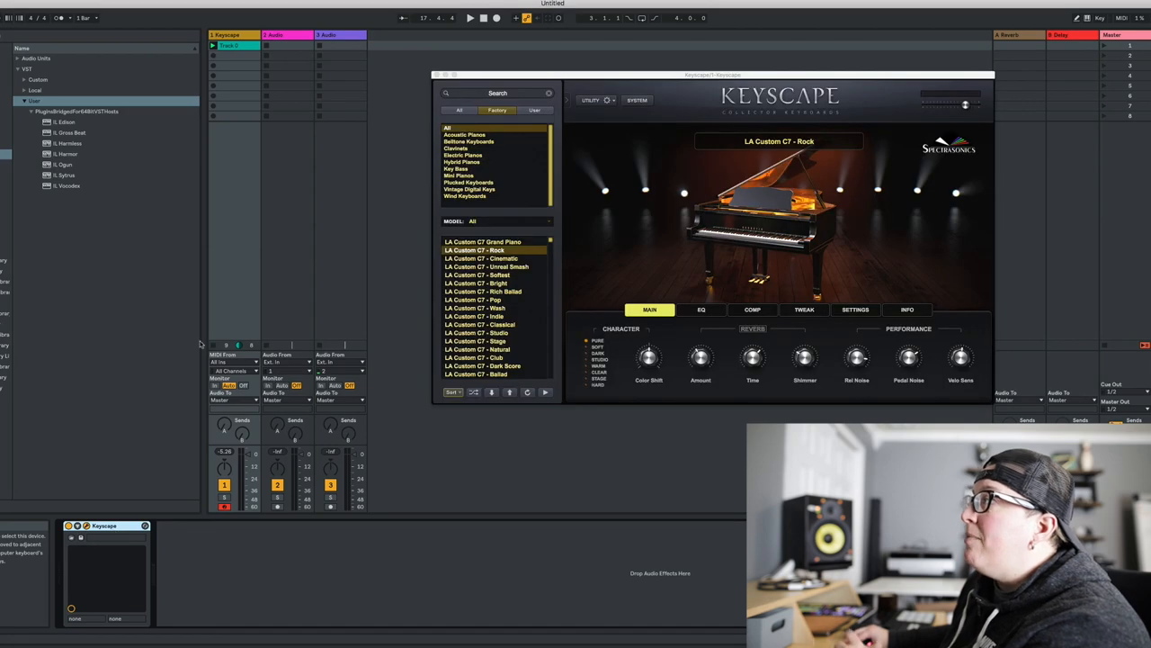
{"action": "left_click", "coordinate": [471, 17]}
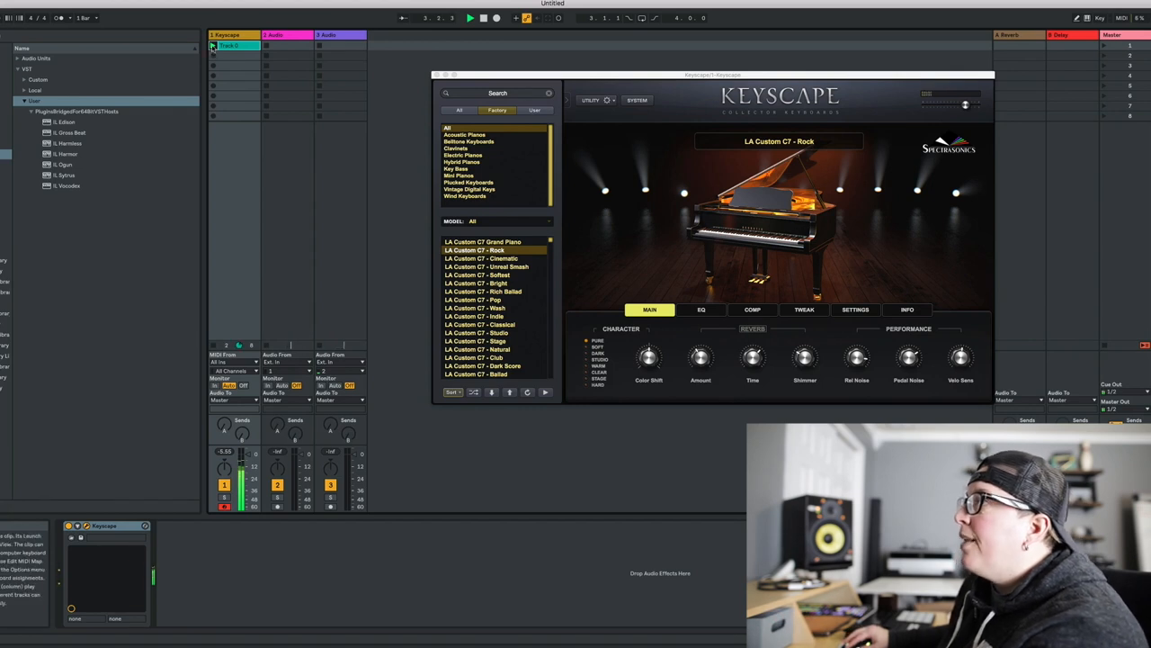
{"action": "left_click", "coordinate": [70, 132]}
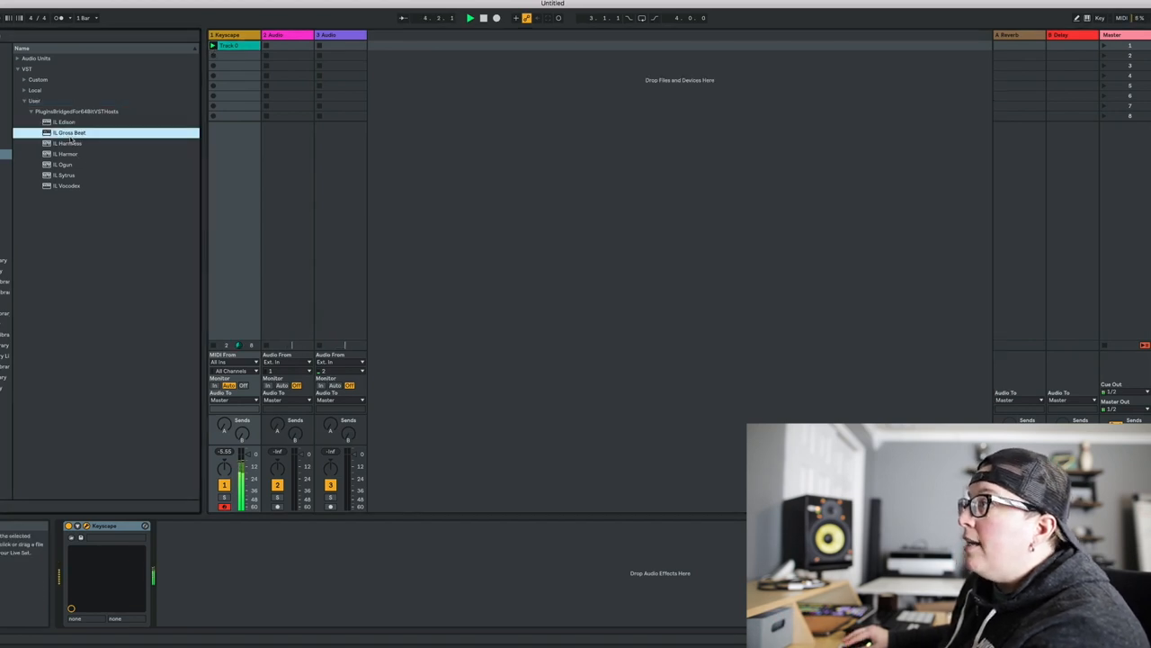
Step: Load IL Gross Beat with its Patterns bank and audition Basic 2, Complex 3 and Complex 4
{"action": "double_click", "coordinate": [70, 132]}
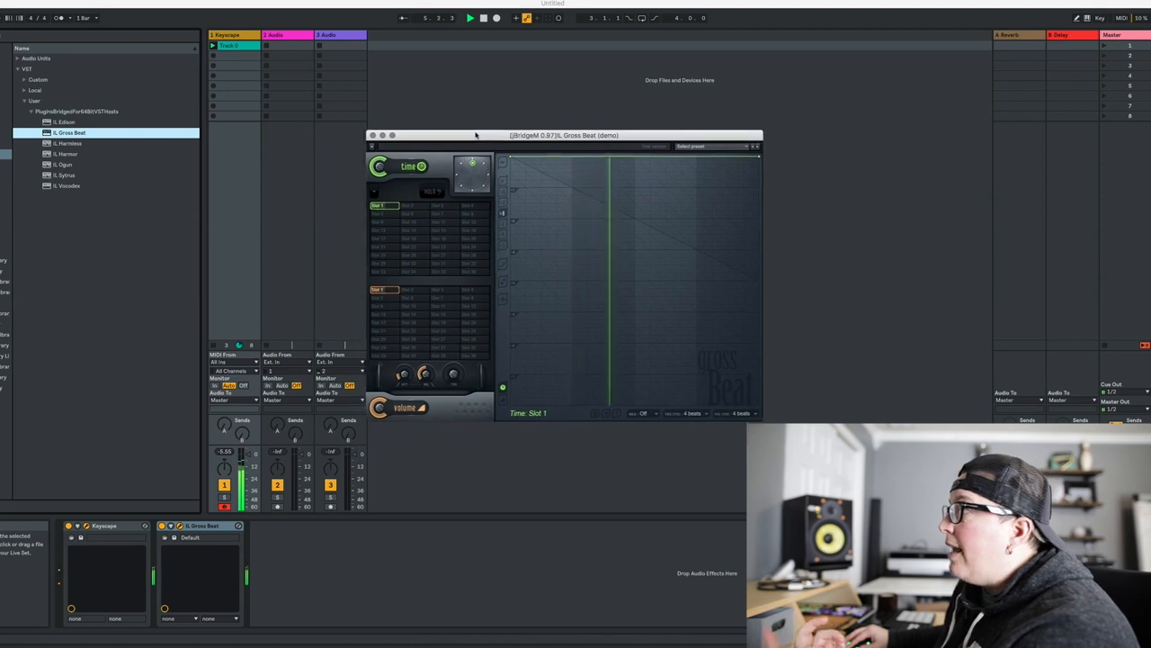
{"action": "left_click", "coordinate": [701, 145]}
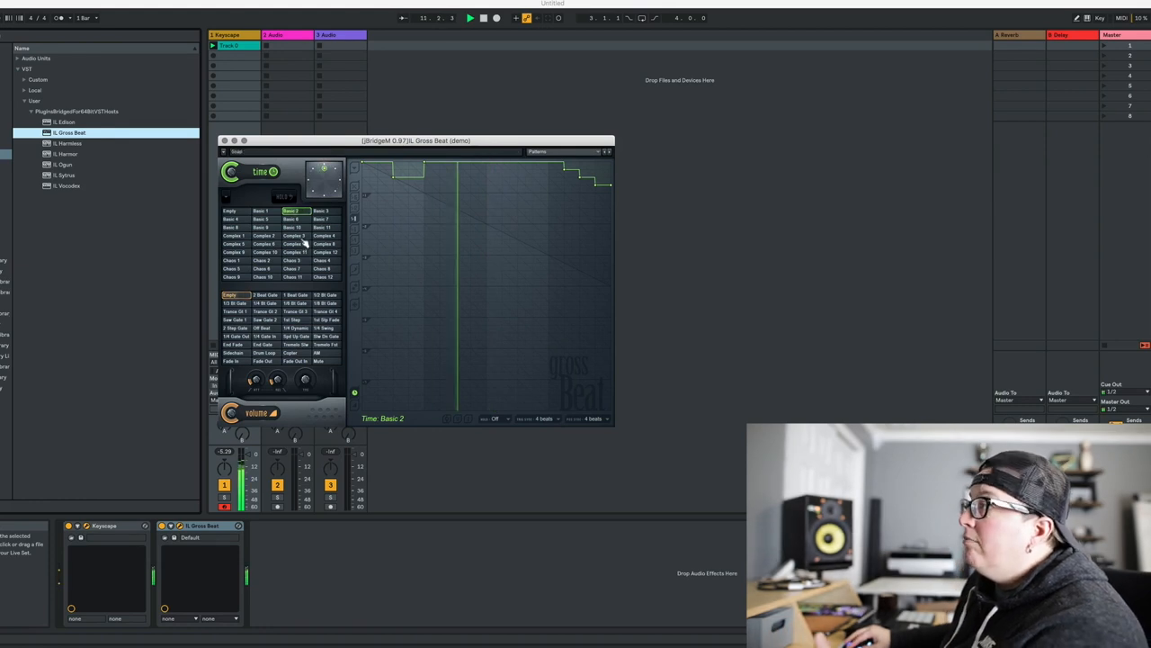
{"action": "left_click", "coordinate": [292, 235]}
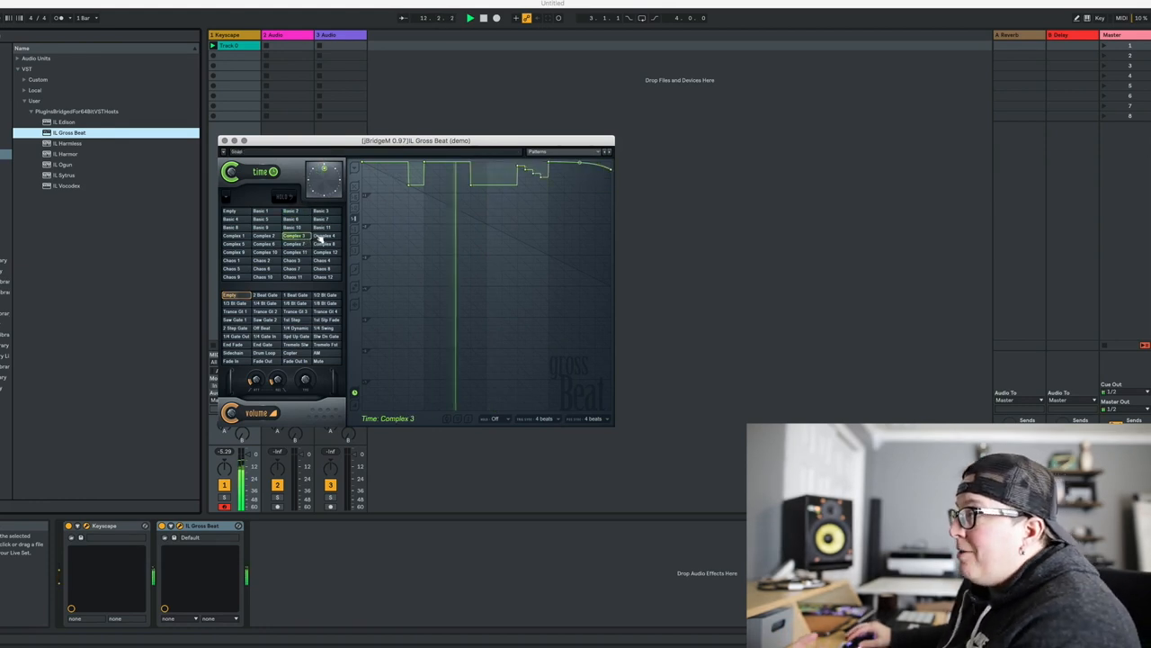
{"action": "left_click", "coordinate": [557, 151]}
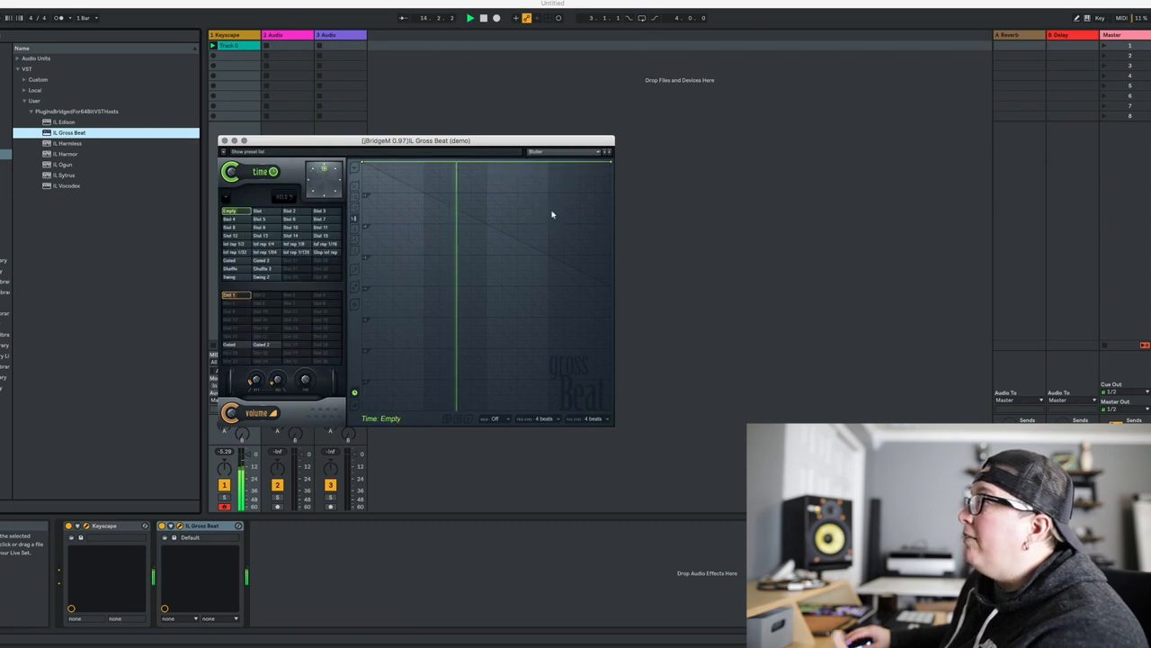
{"action": "left_click", "coordinate": [292, 219]}
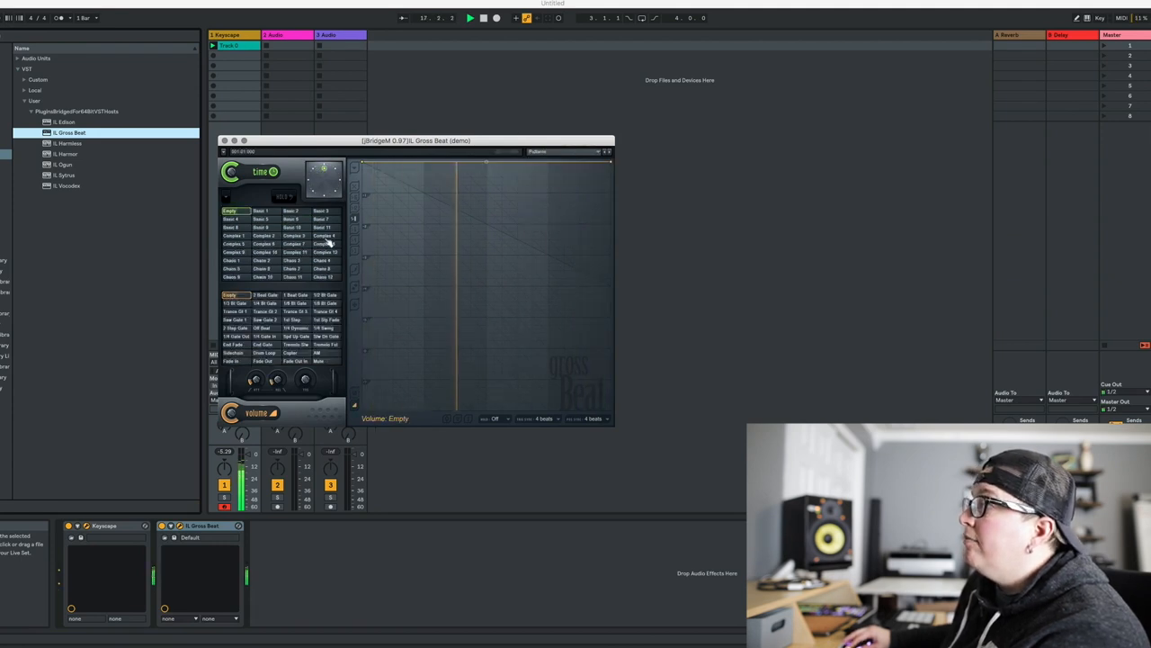
{"action": "left_click", "coordinate": [323, 236]}
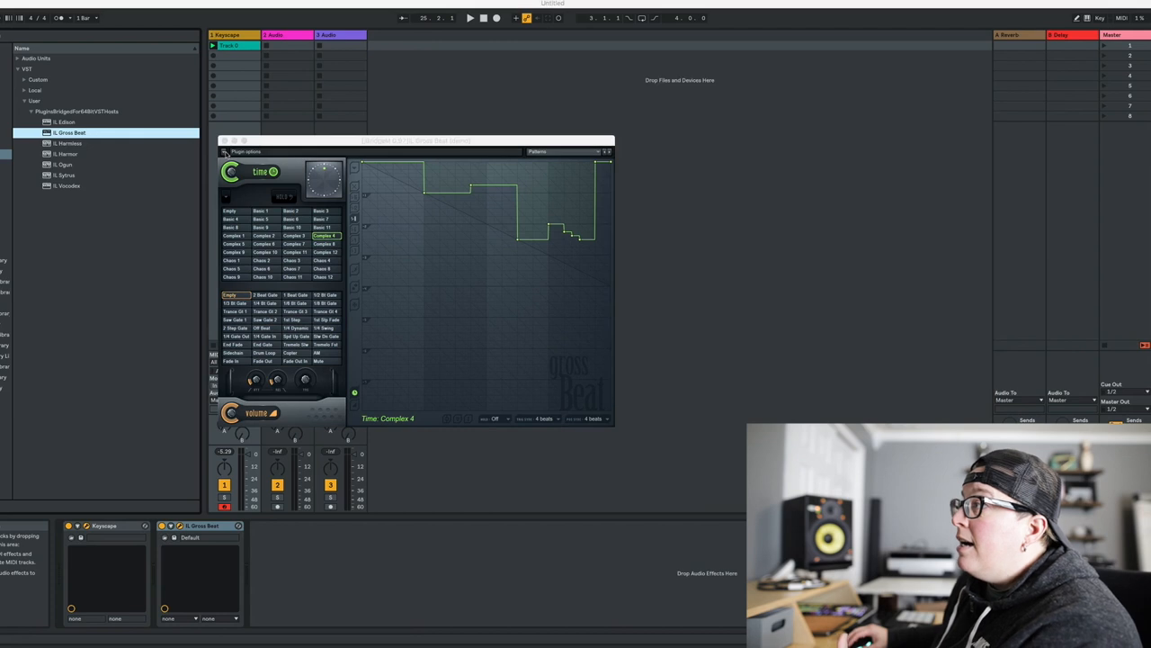
Step: Close the jBridgeM Gross Beat window, keeping the plugin on the Keyscape track
{"action": "left_click", "coordinate": [223, 140]}
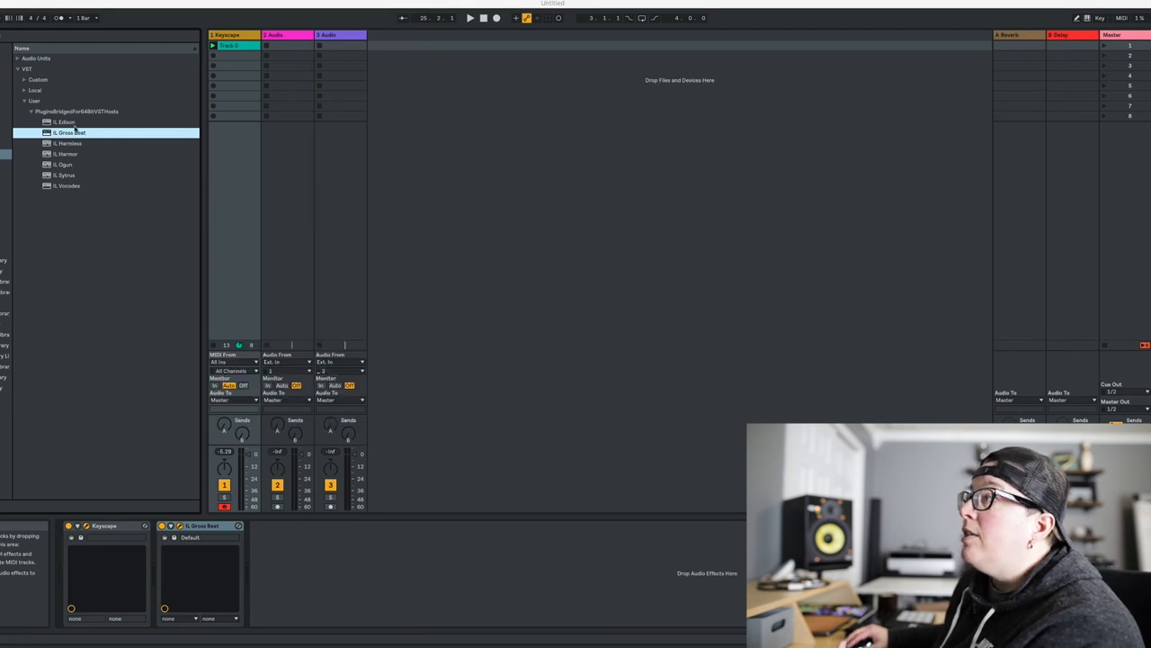
Step: Add IL Edison to the device chain and close the Gross Beat bridge settings window
{"action": "double_click", "coordinate": [63, 121]}
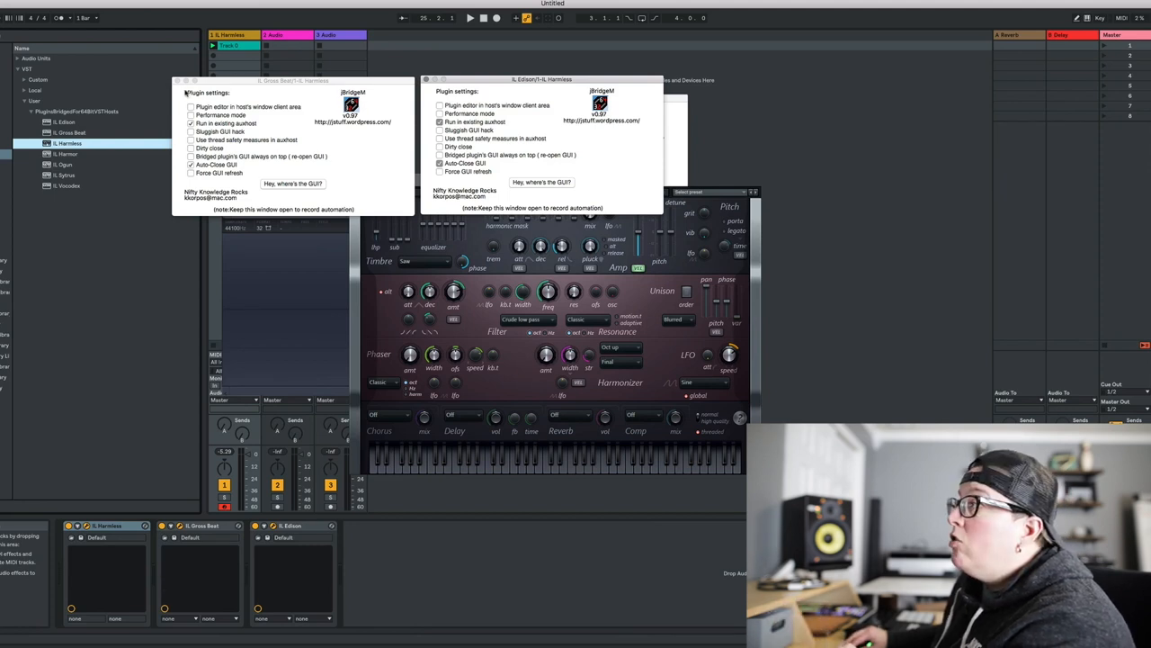
{"action": "left_click", "coordinate": [177, 80]}
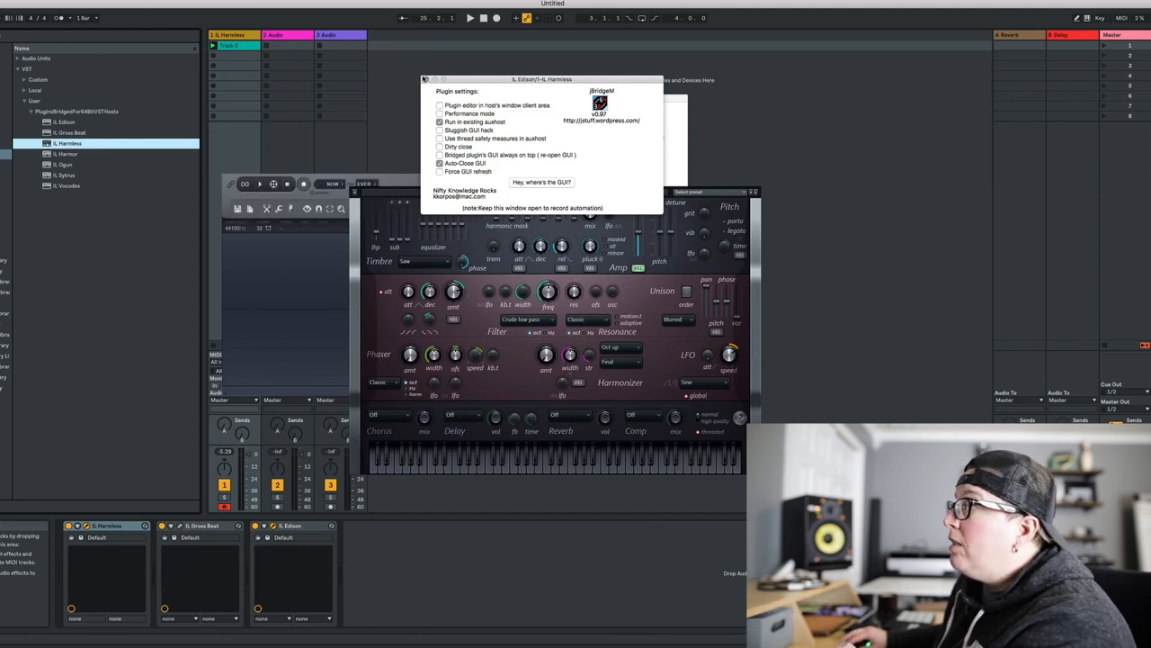